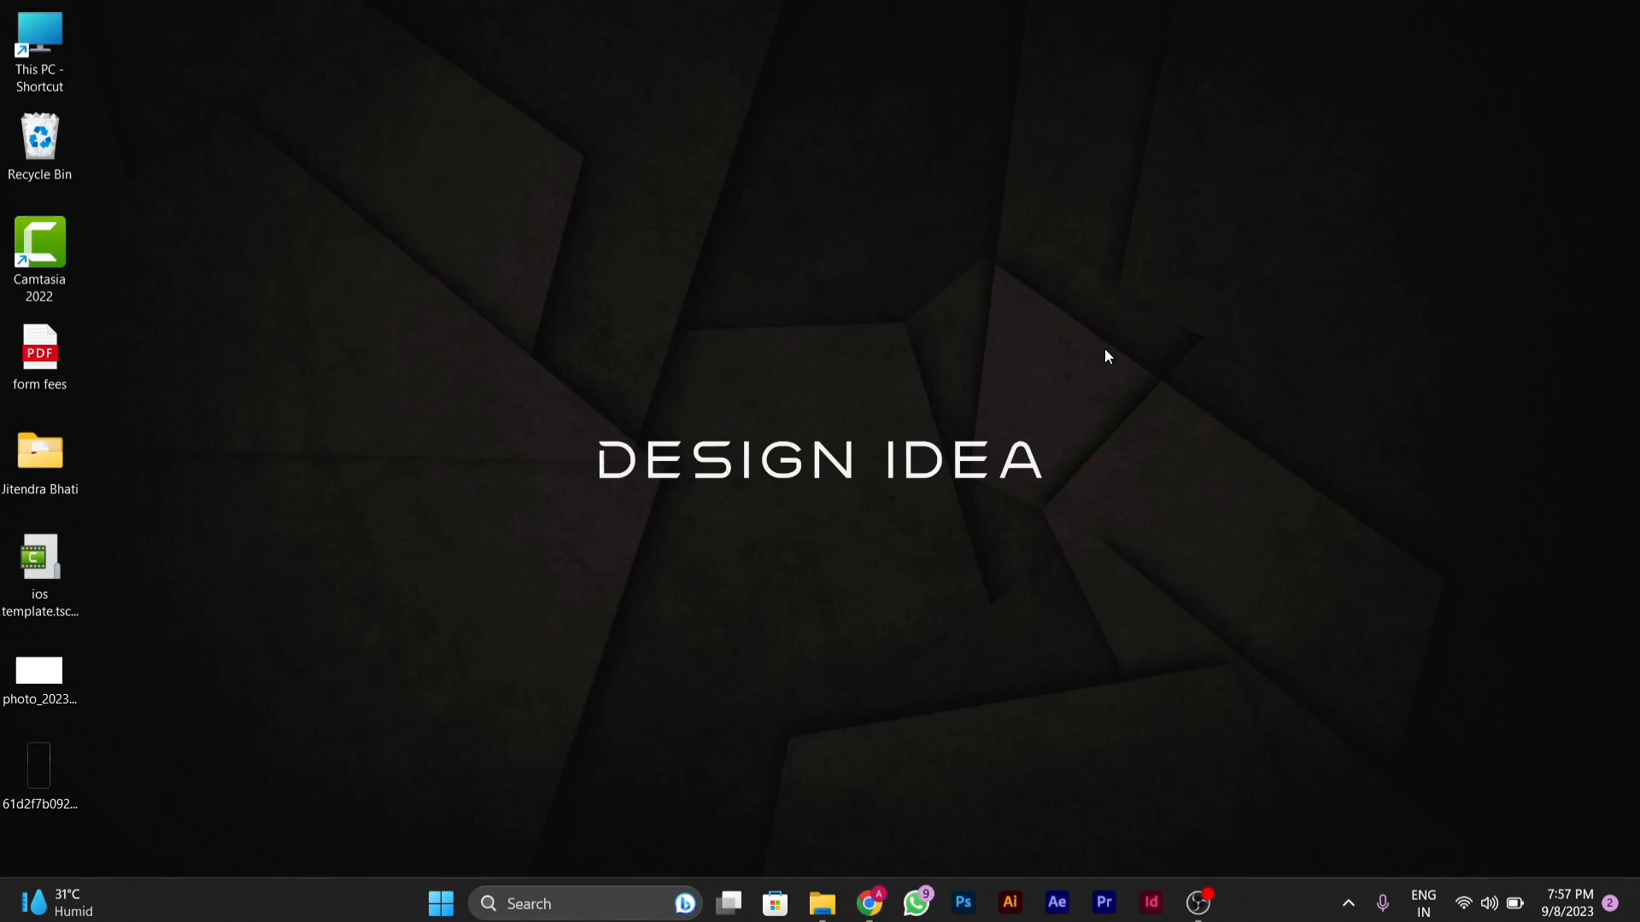
pyautogui.moveTo(583, 903)
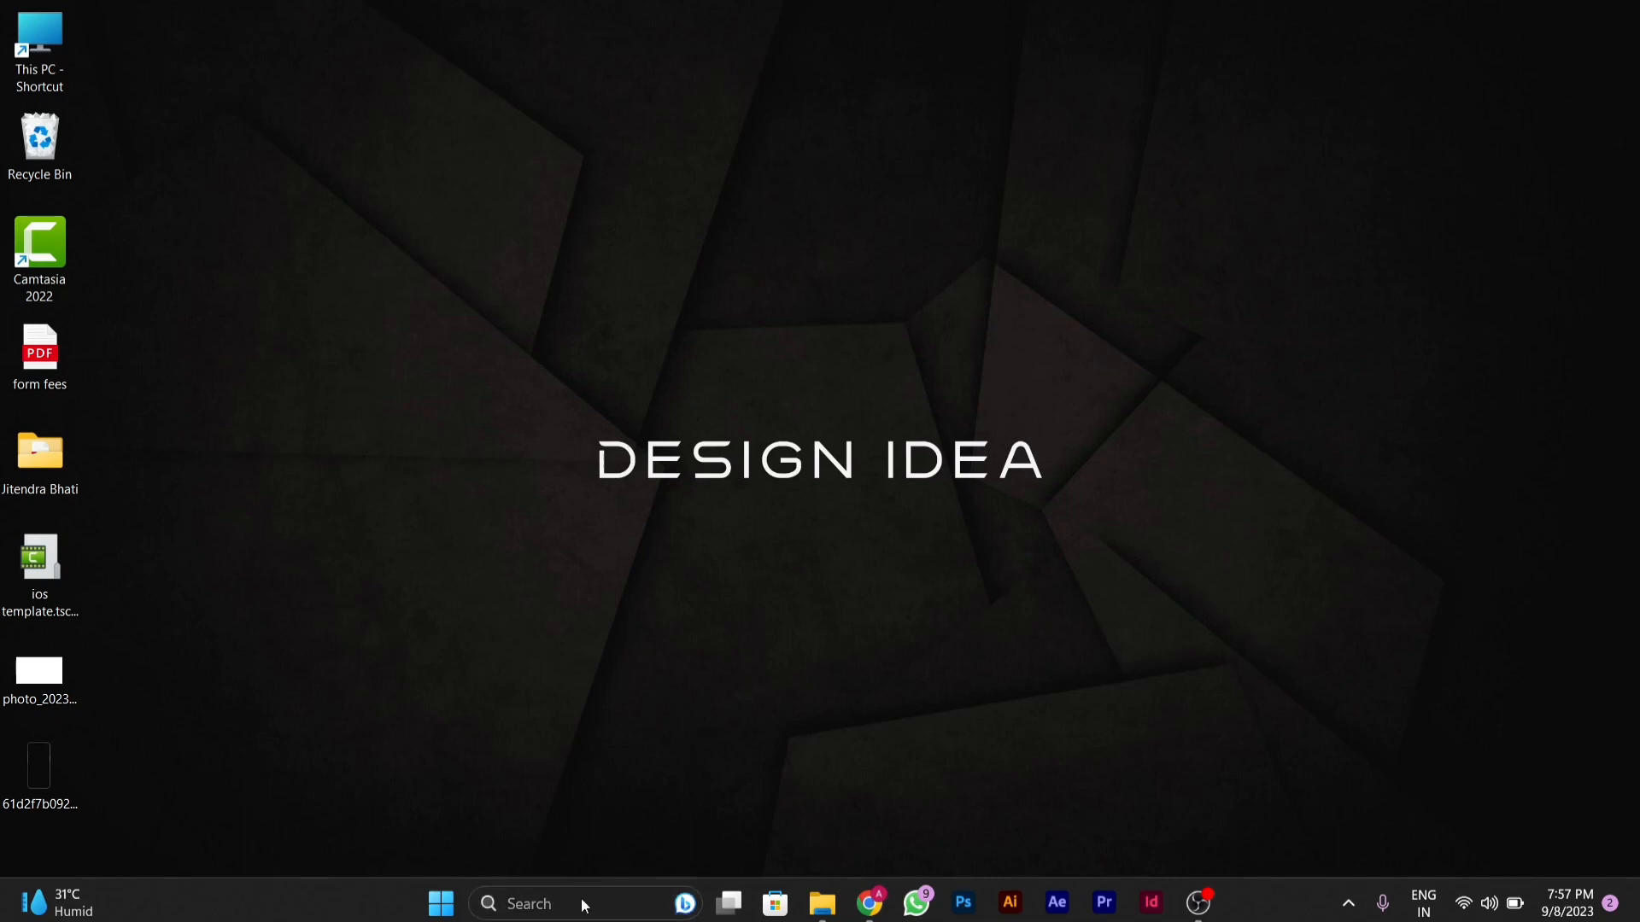
# Search Windows for Microsoft Store so the Store app shows as best match
pyautogui.write('microsoft Edge')
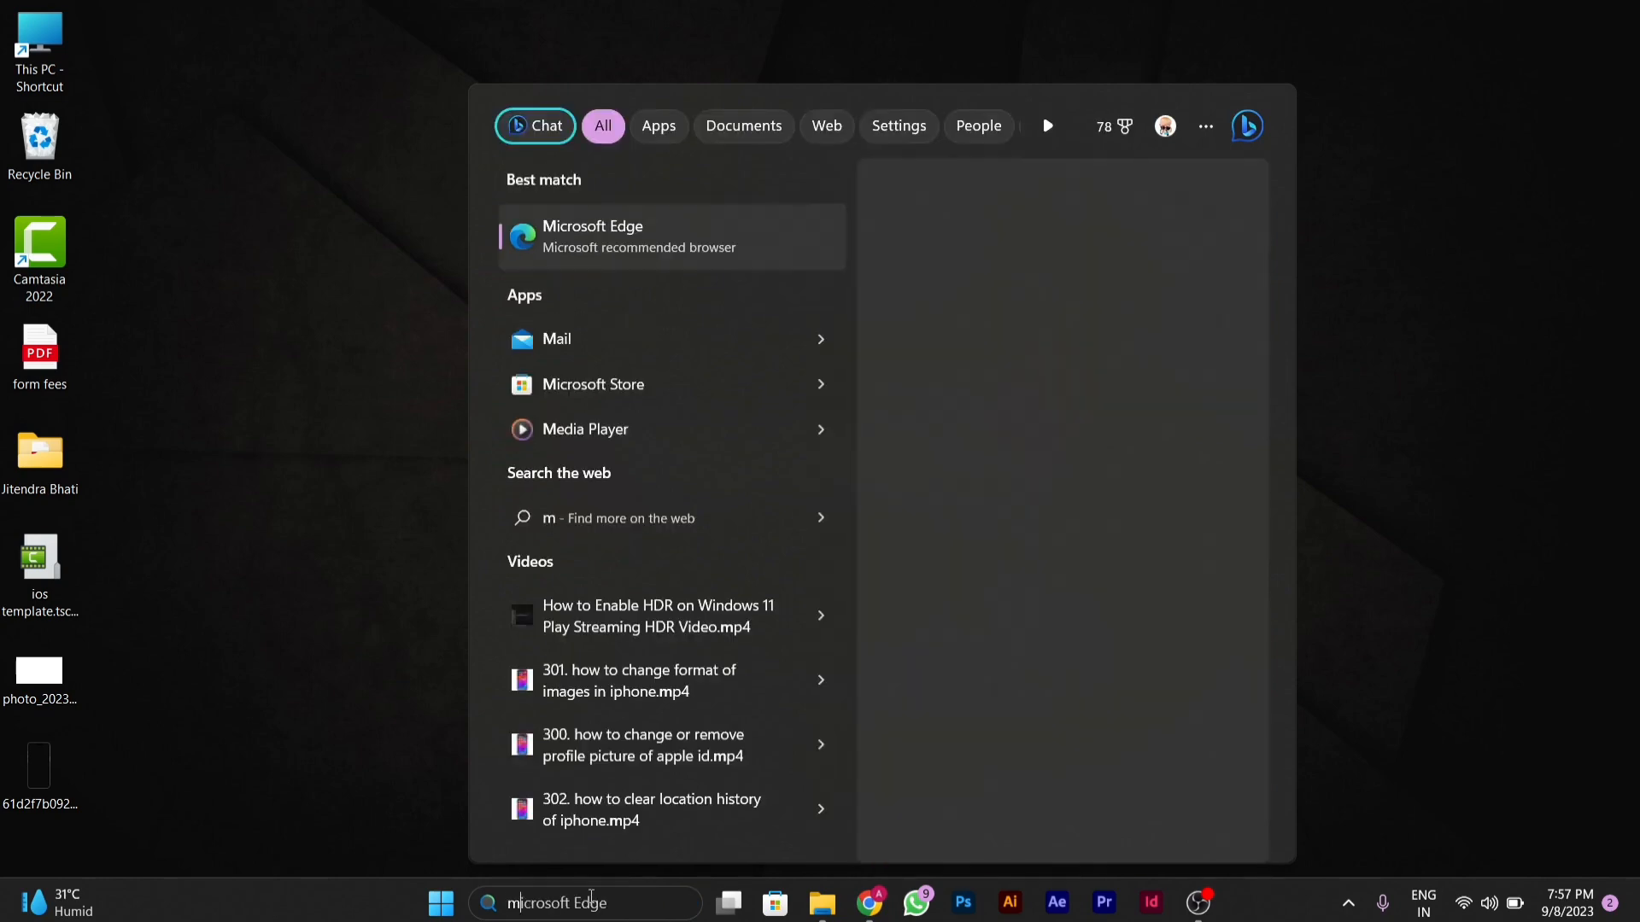
pyautogui.write('icrosoft store')
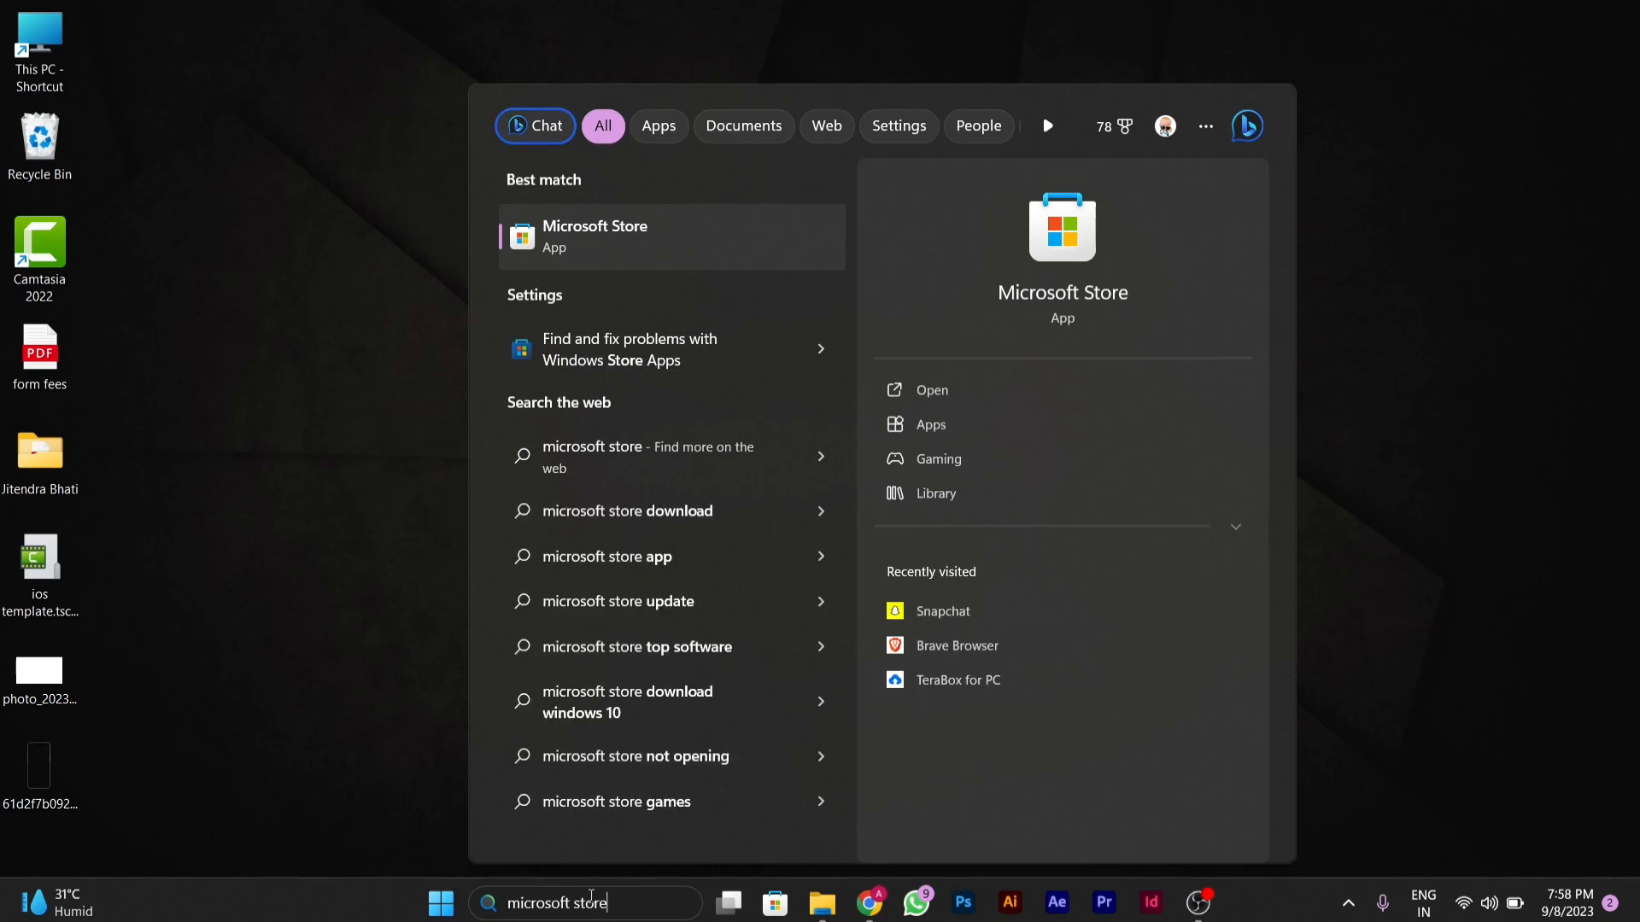
pyautogui.moveTo(732, 245)
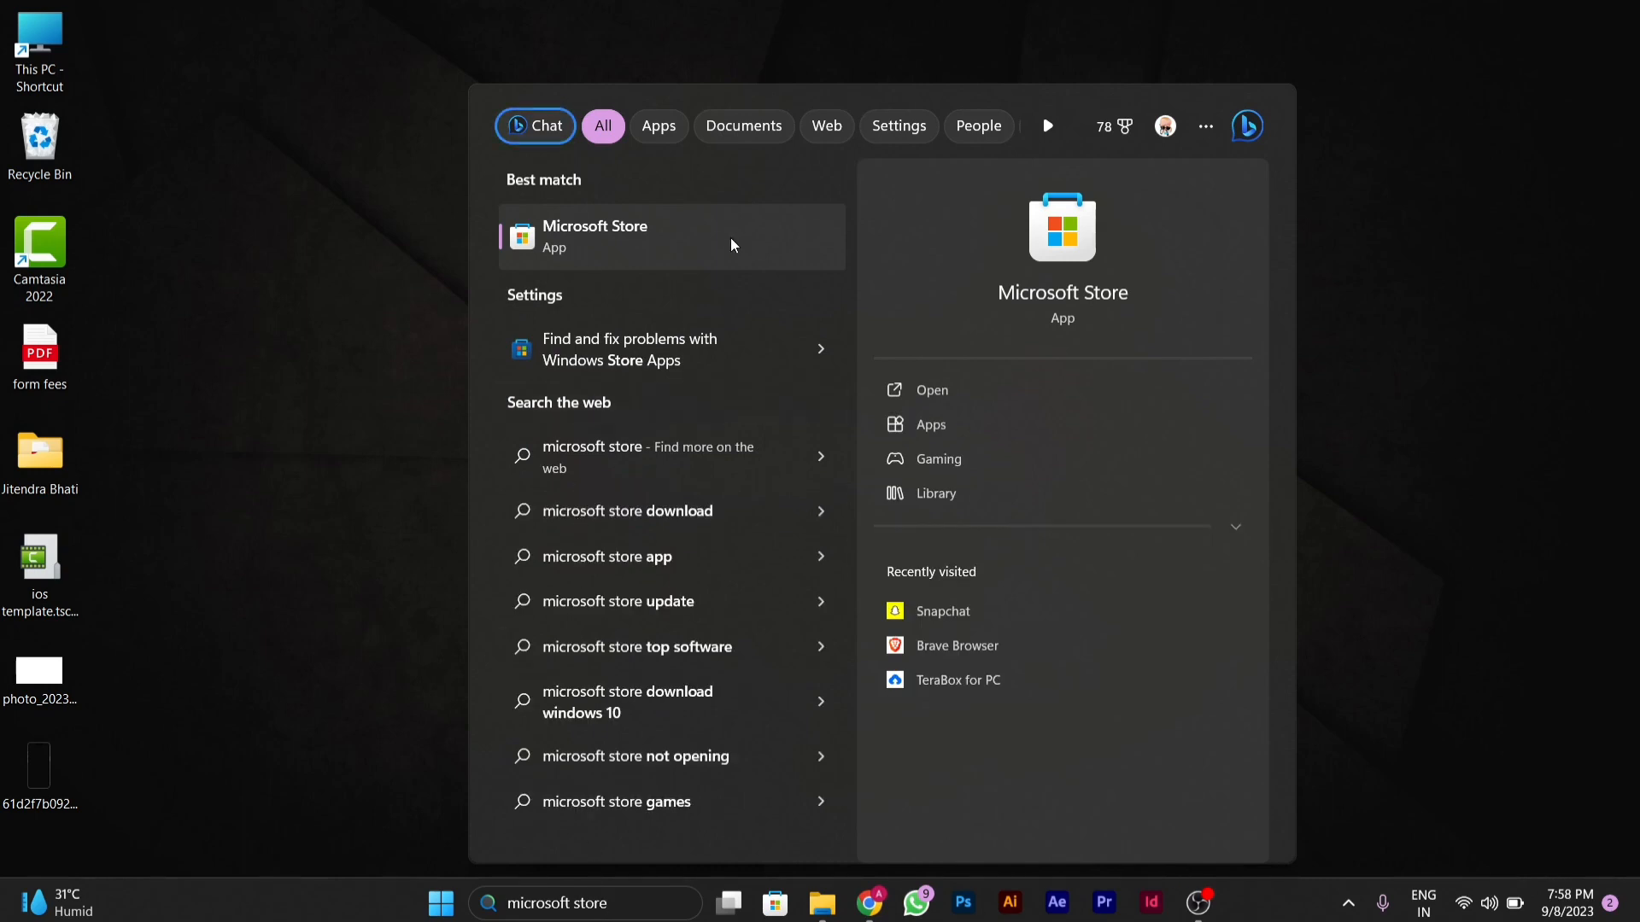
pyautogui.moveTo(792, 283)
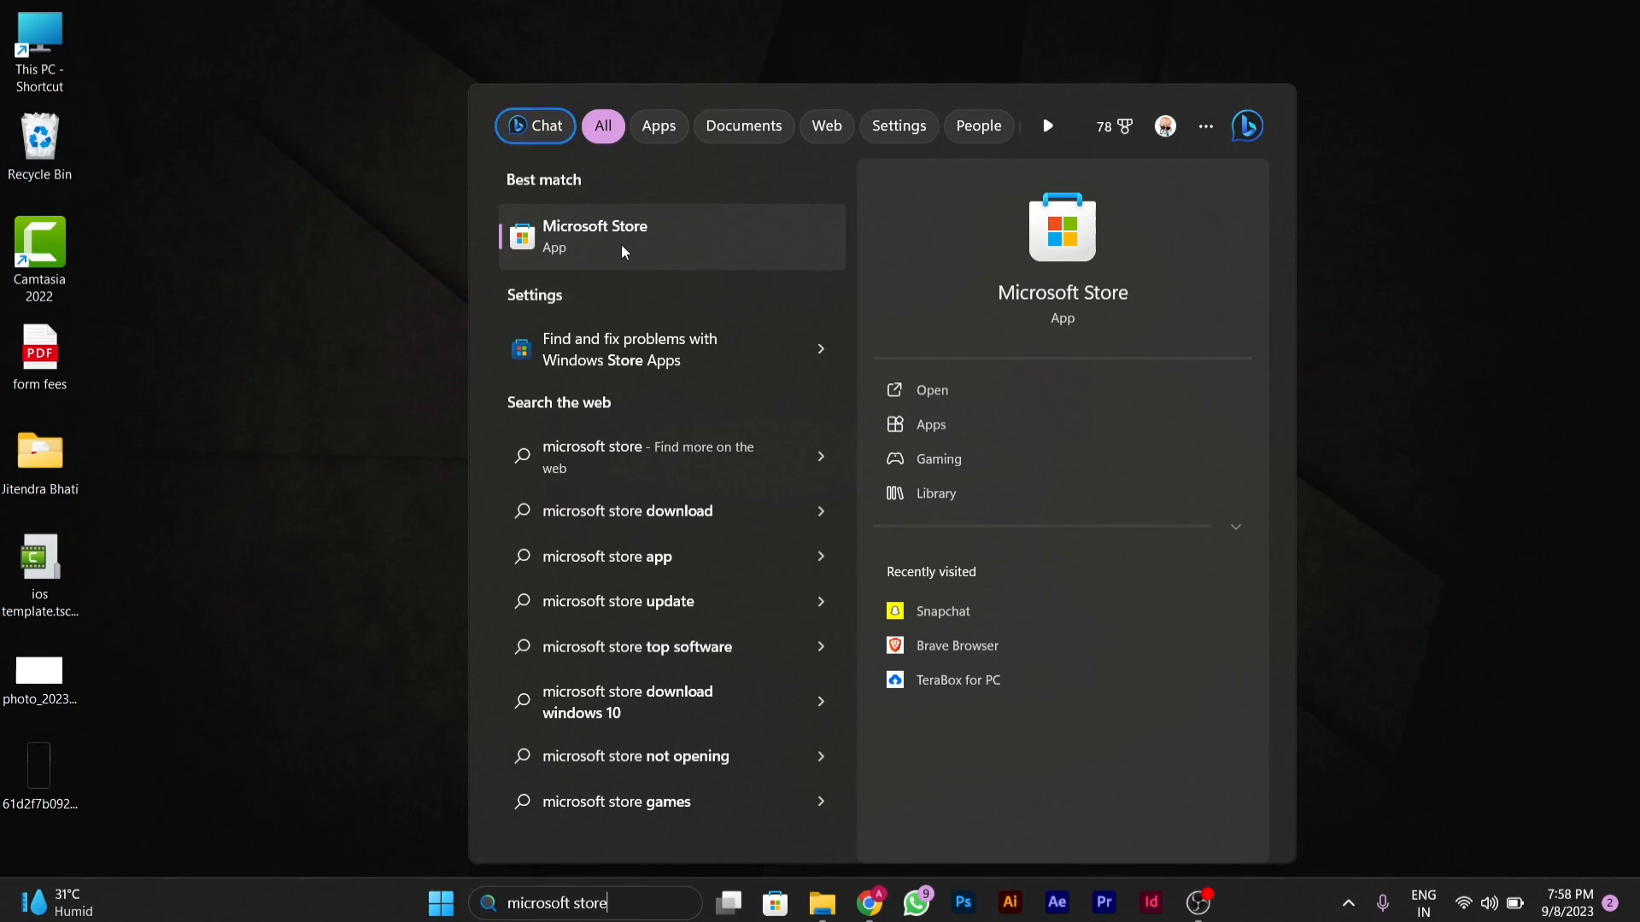
pyautogui.moveTo(928, 390)
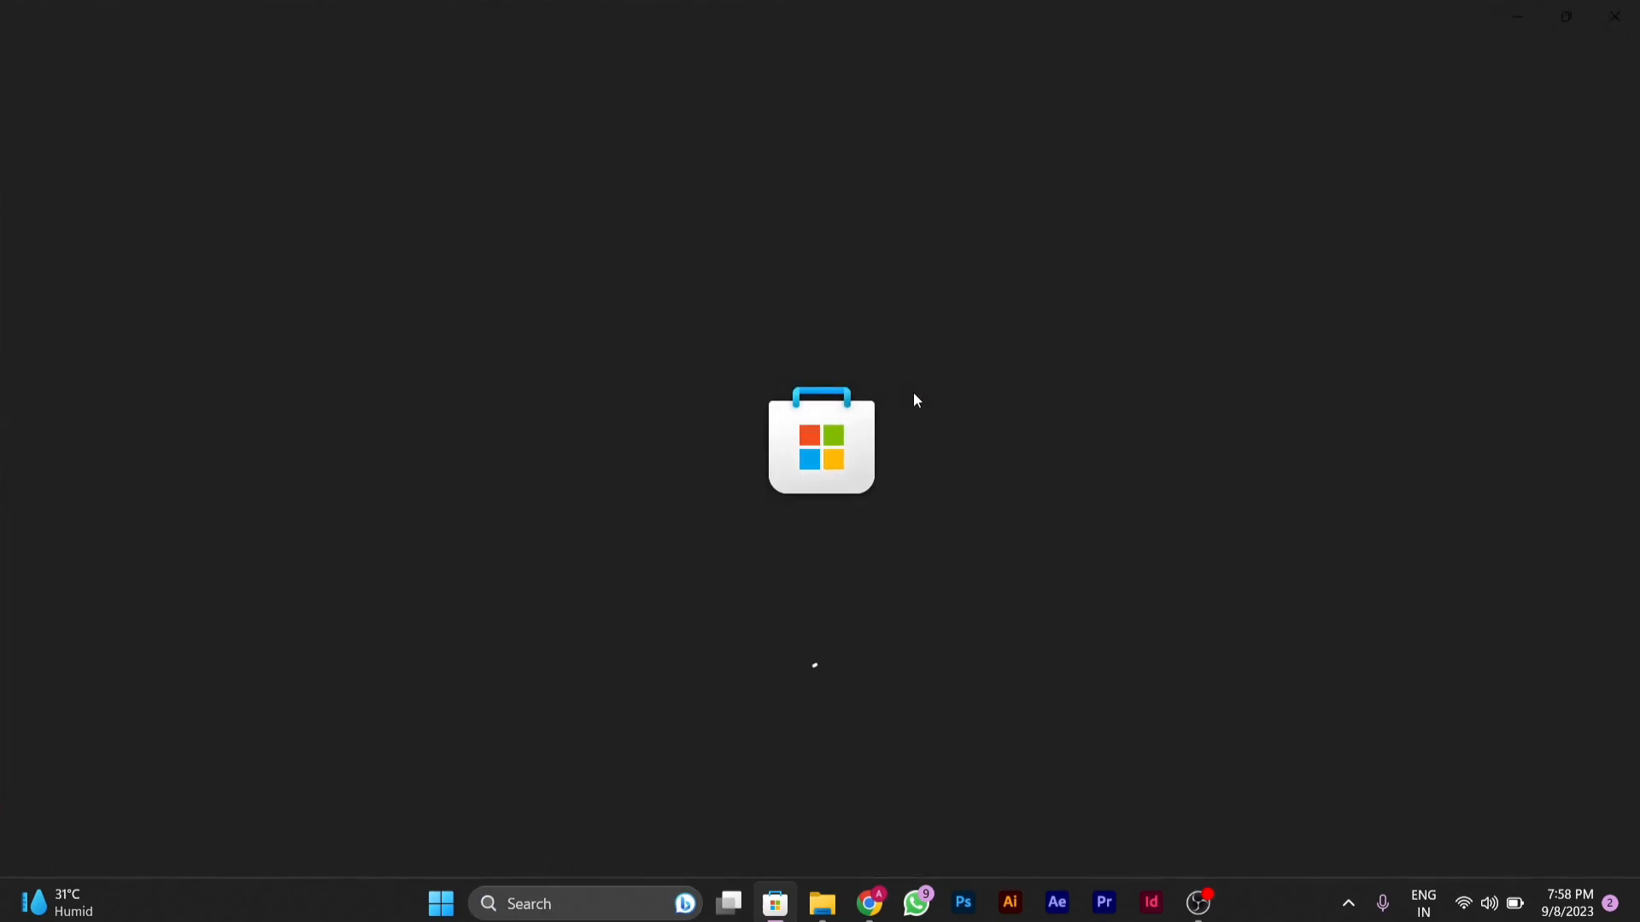
pyautogui.moveTo(908, 393)
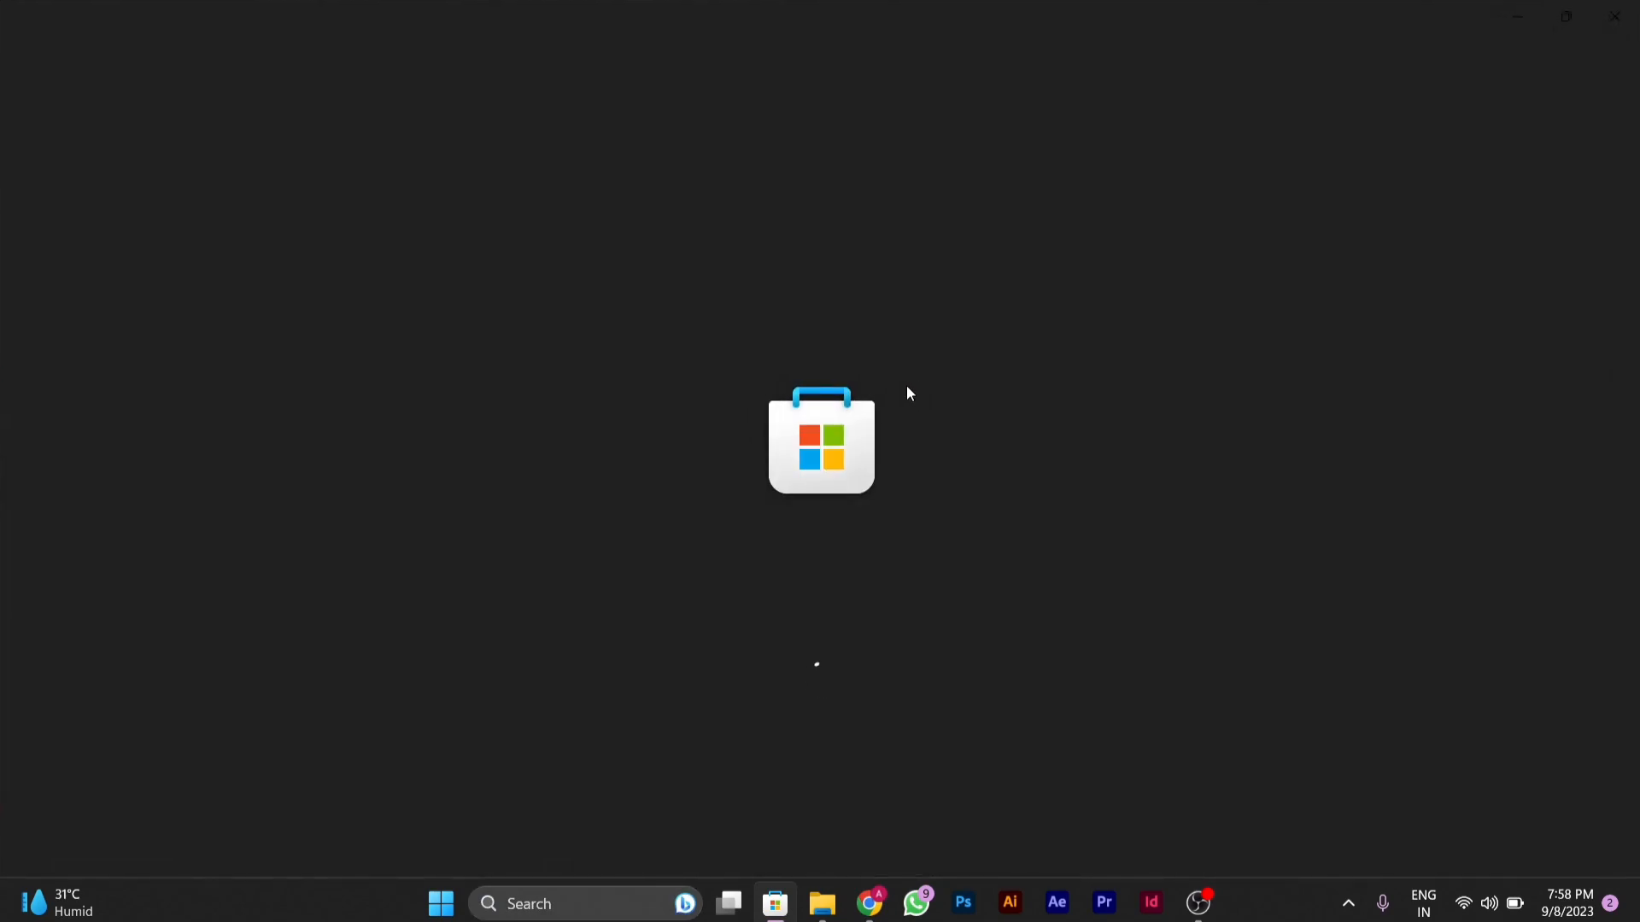
pyautogui.moveTo(906, 439)
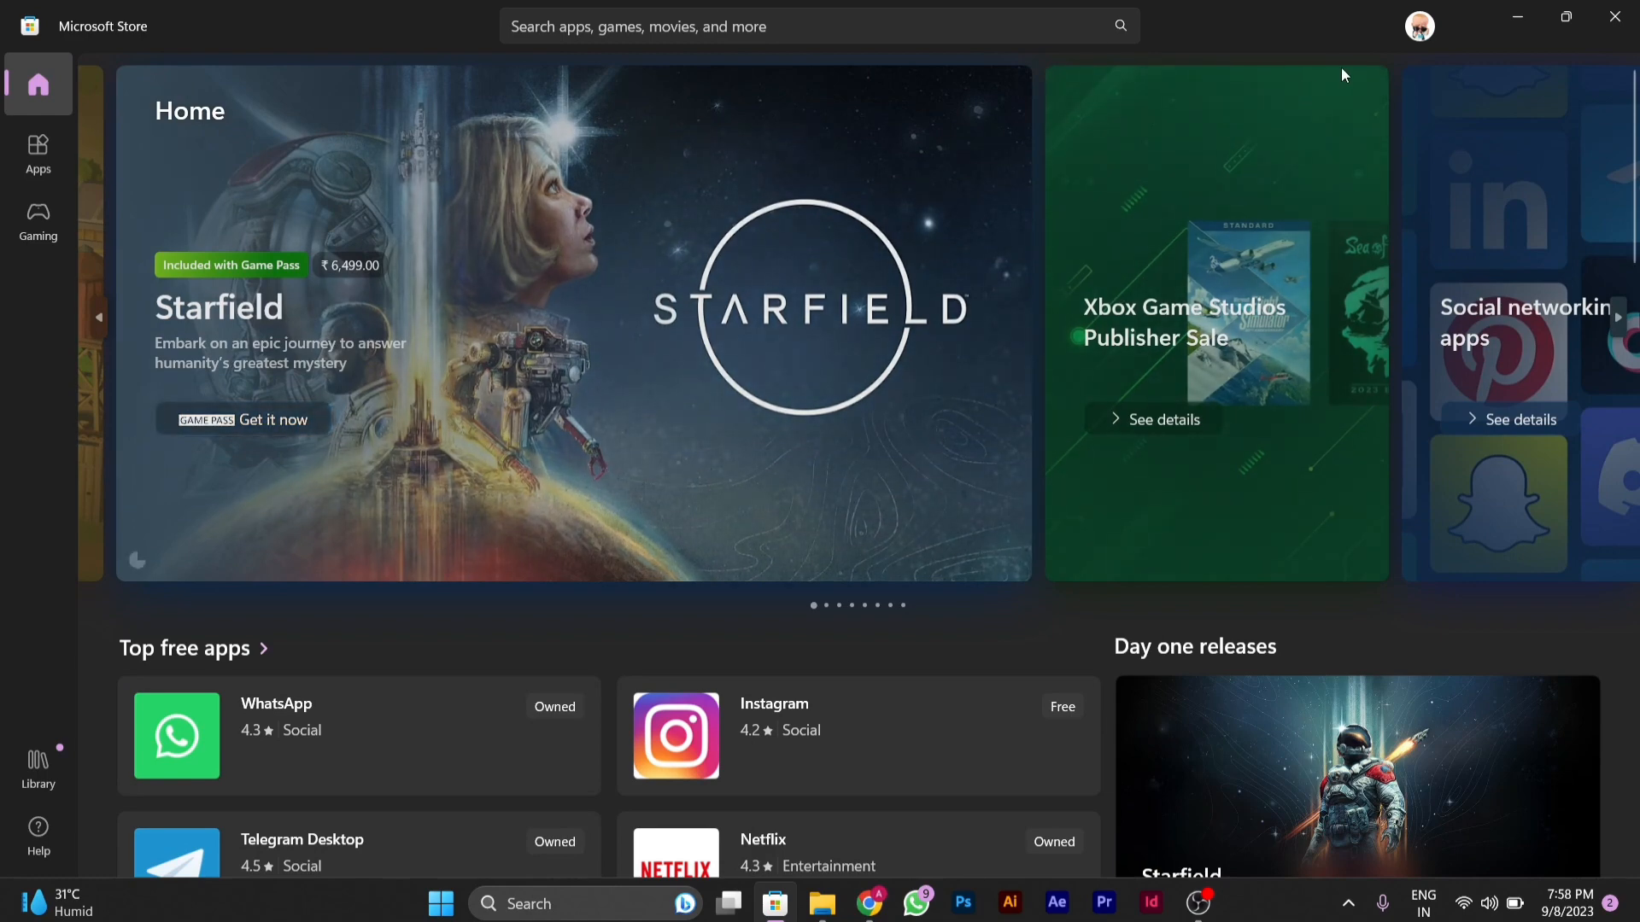
pyautogui.moveTo(1419, 27)
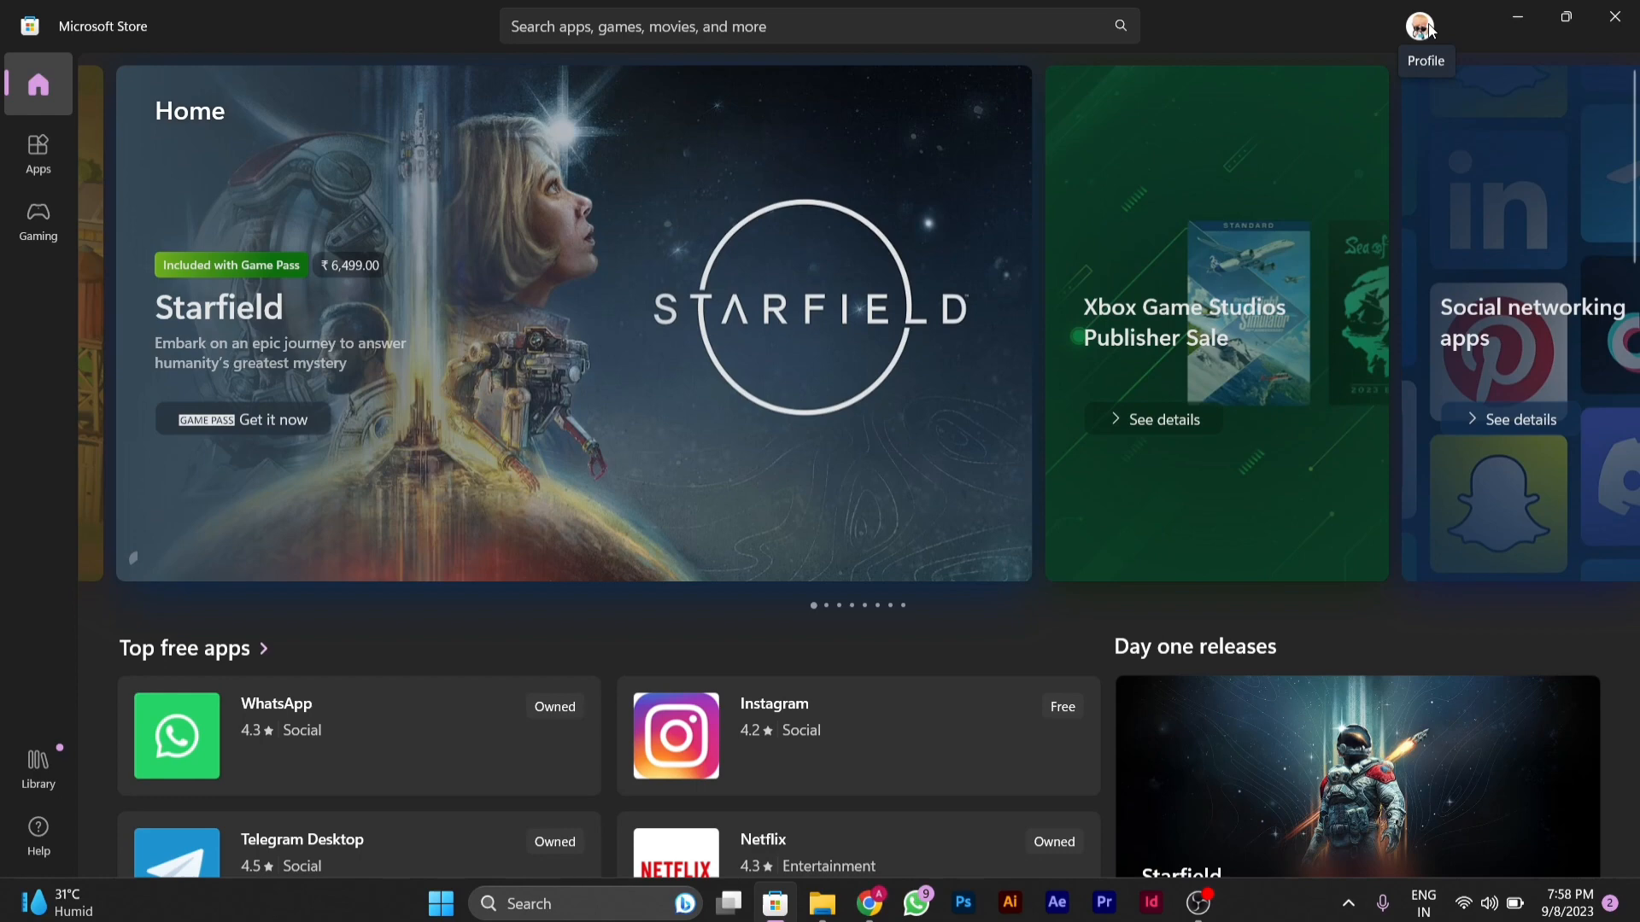
# Reach the Store's Settings page through the account menu
pyautogui.click(1420, 26)
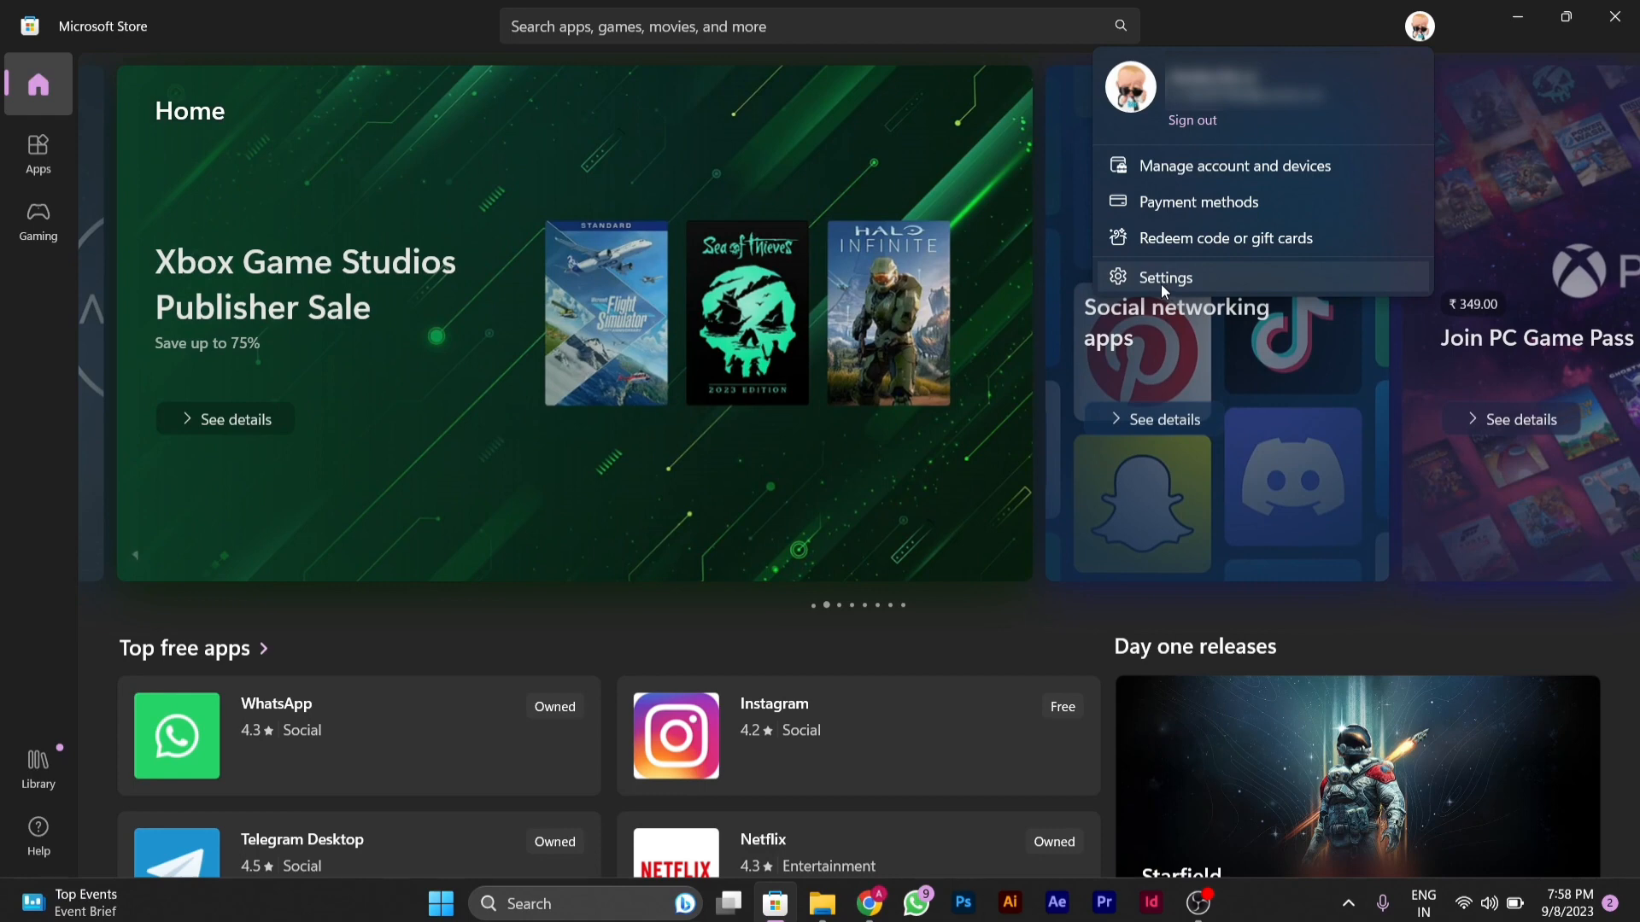
pyautogui.click(1165, 277)
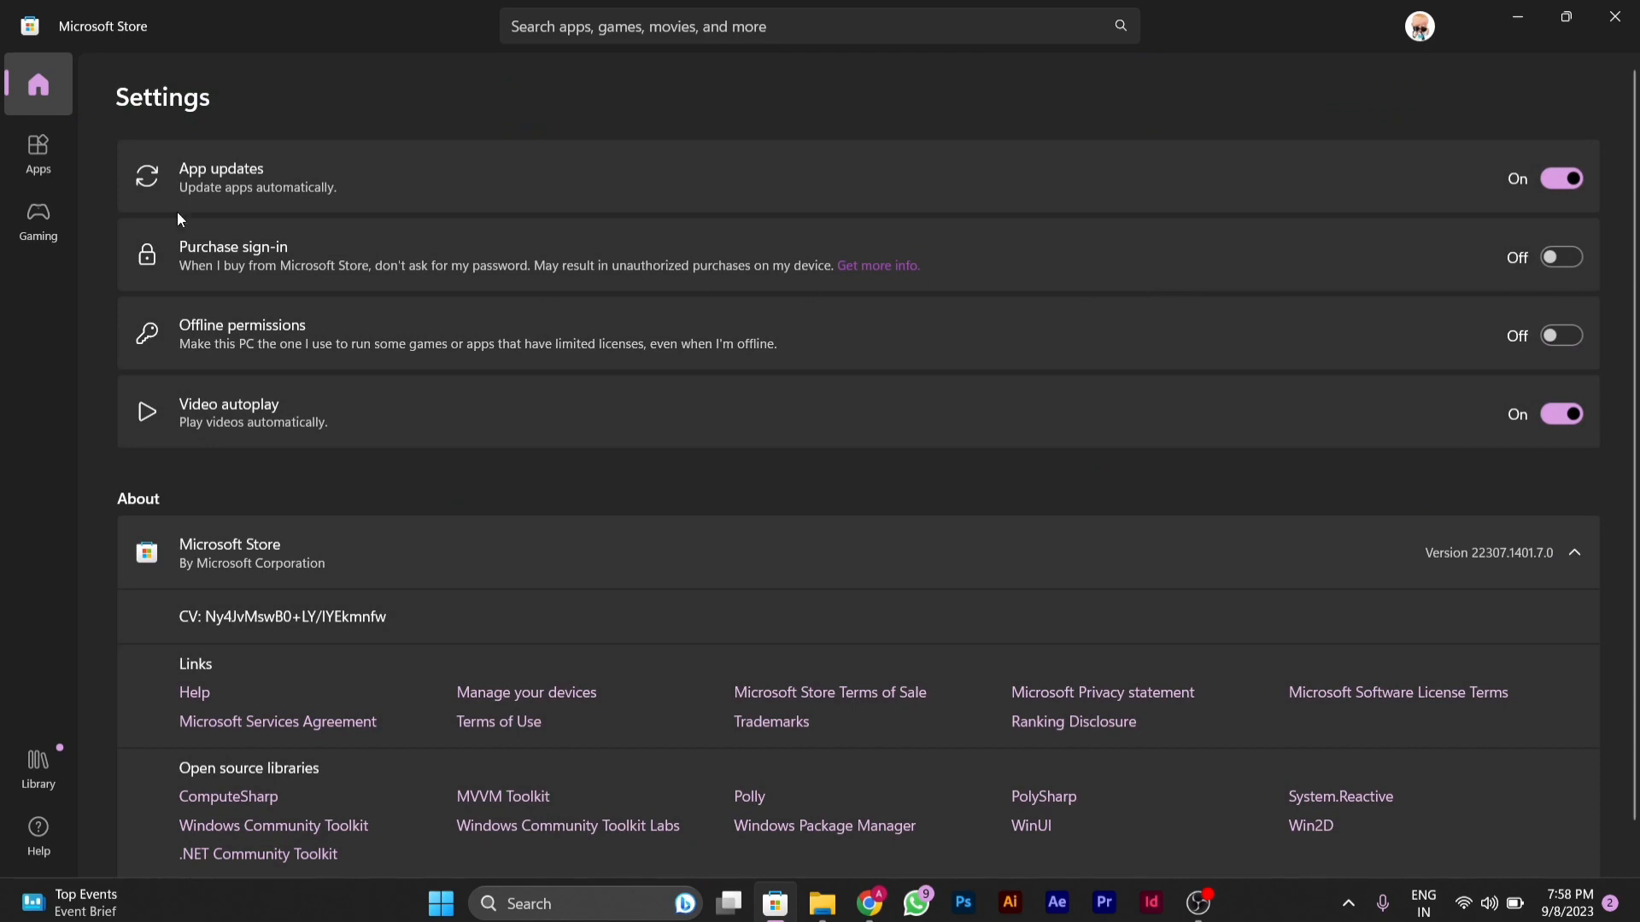
pyautogui.moveTo(238, 206)
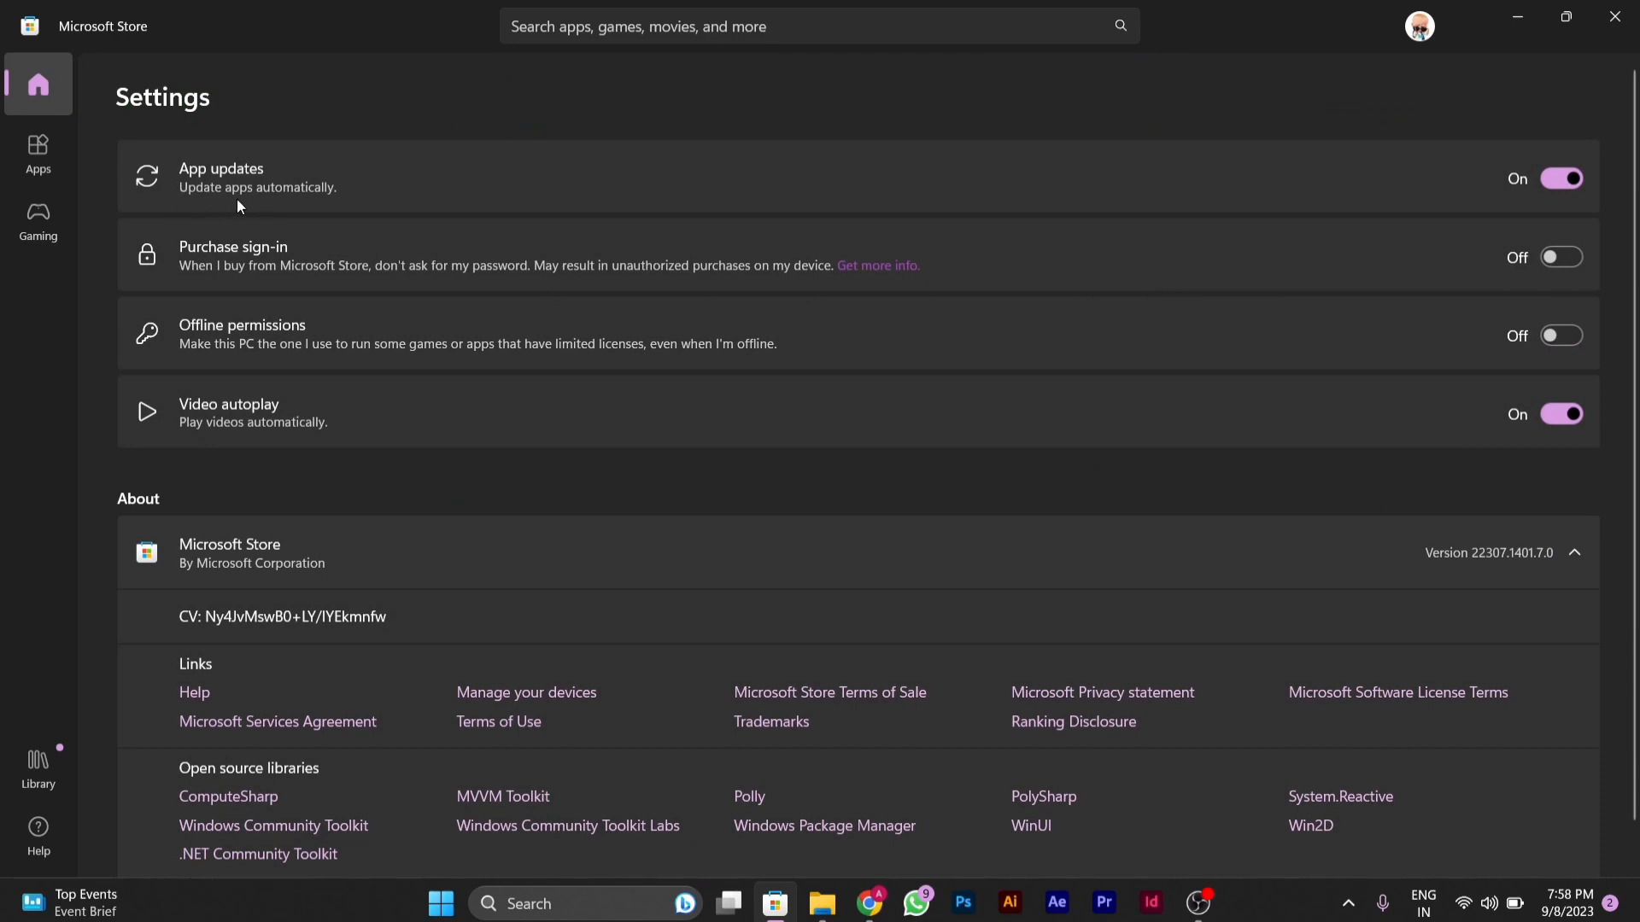
pyautogui.moveTo(1530, 223)
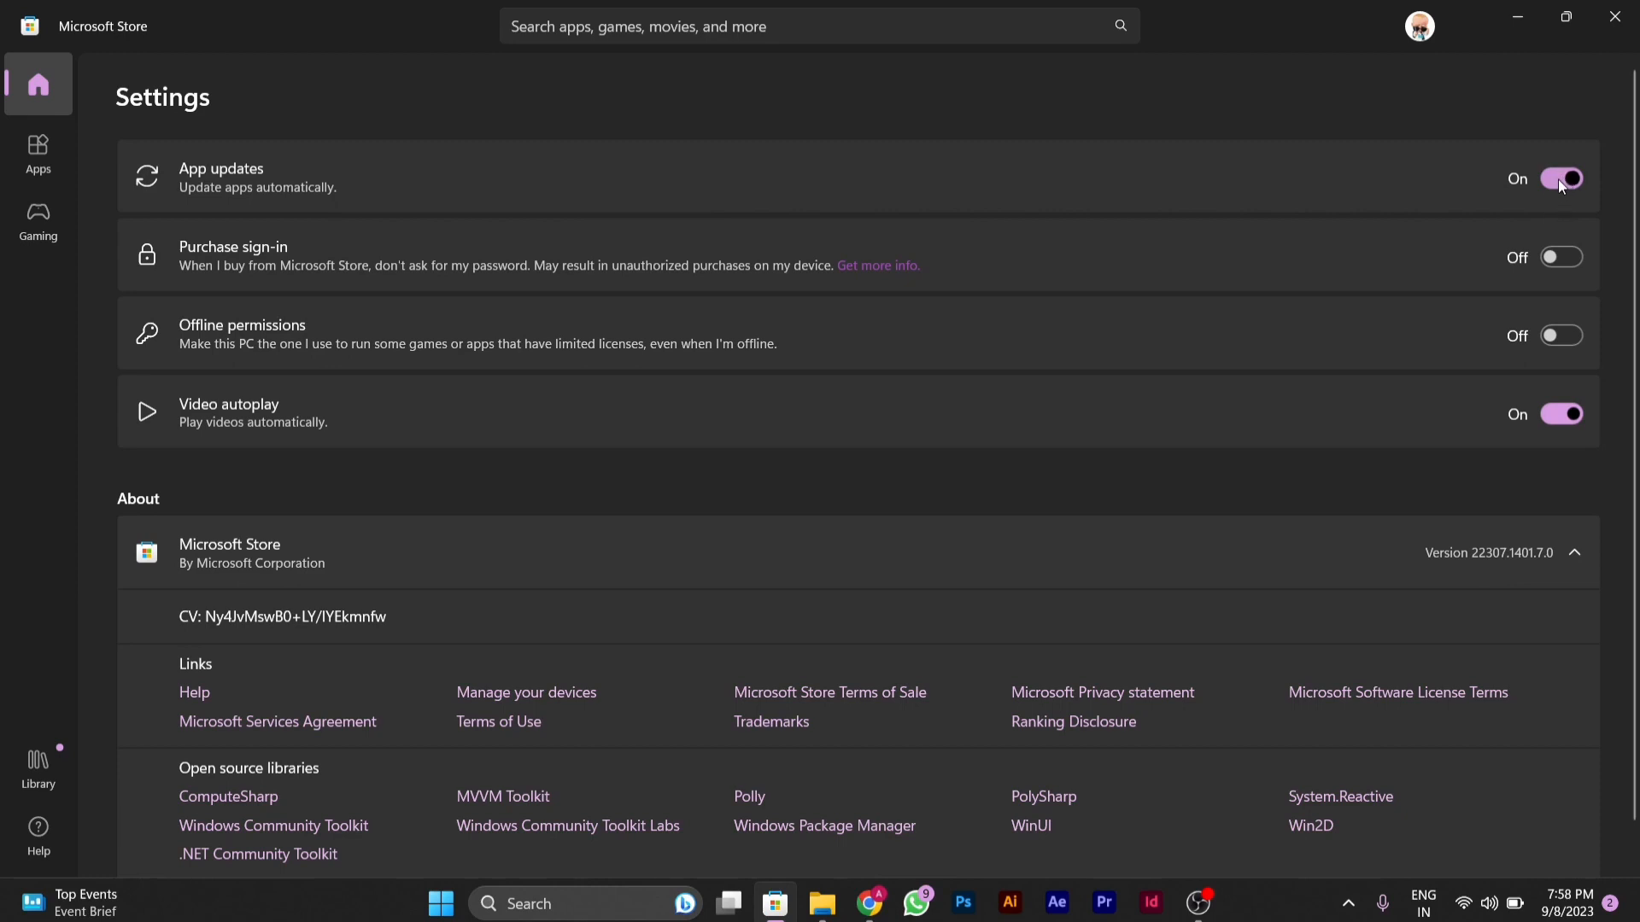
# Switch the App updates toggle Off, leaving video autoplay on
pyautogui.click(1560, 178)
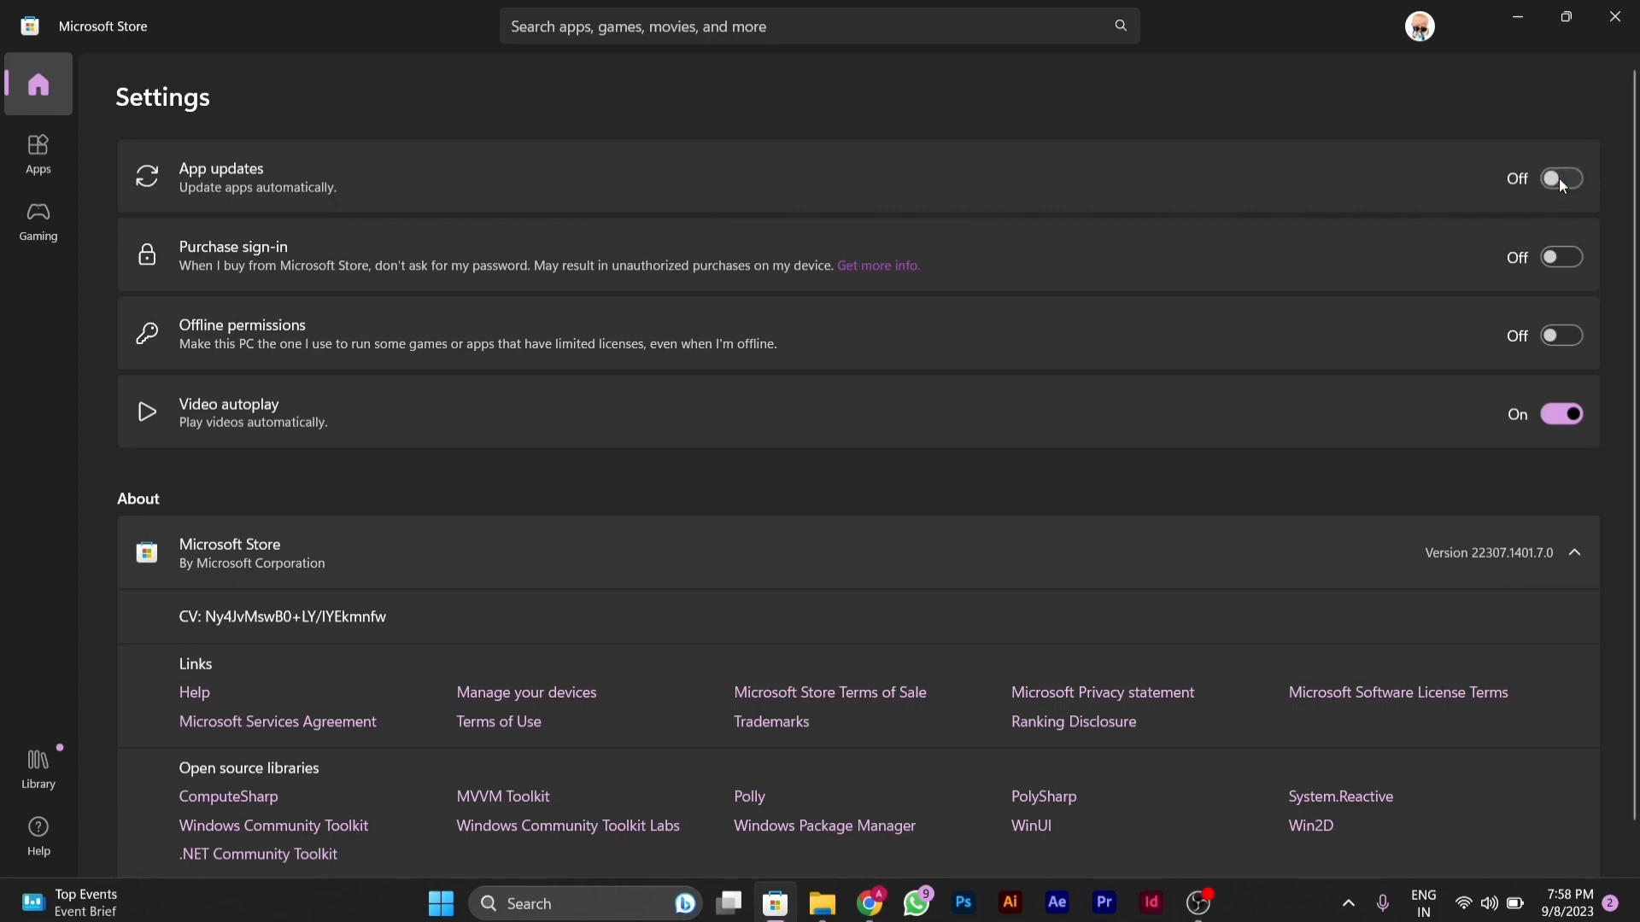
pyautogui.moveTo(1424, 198)
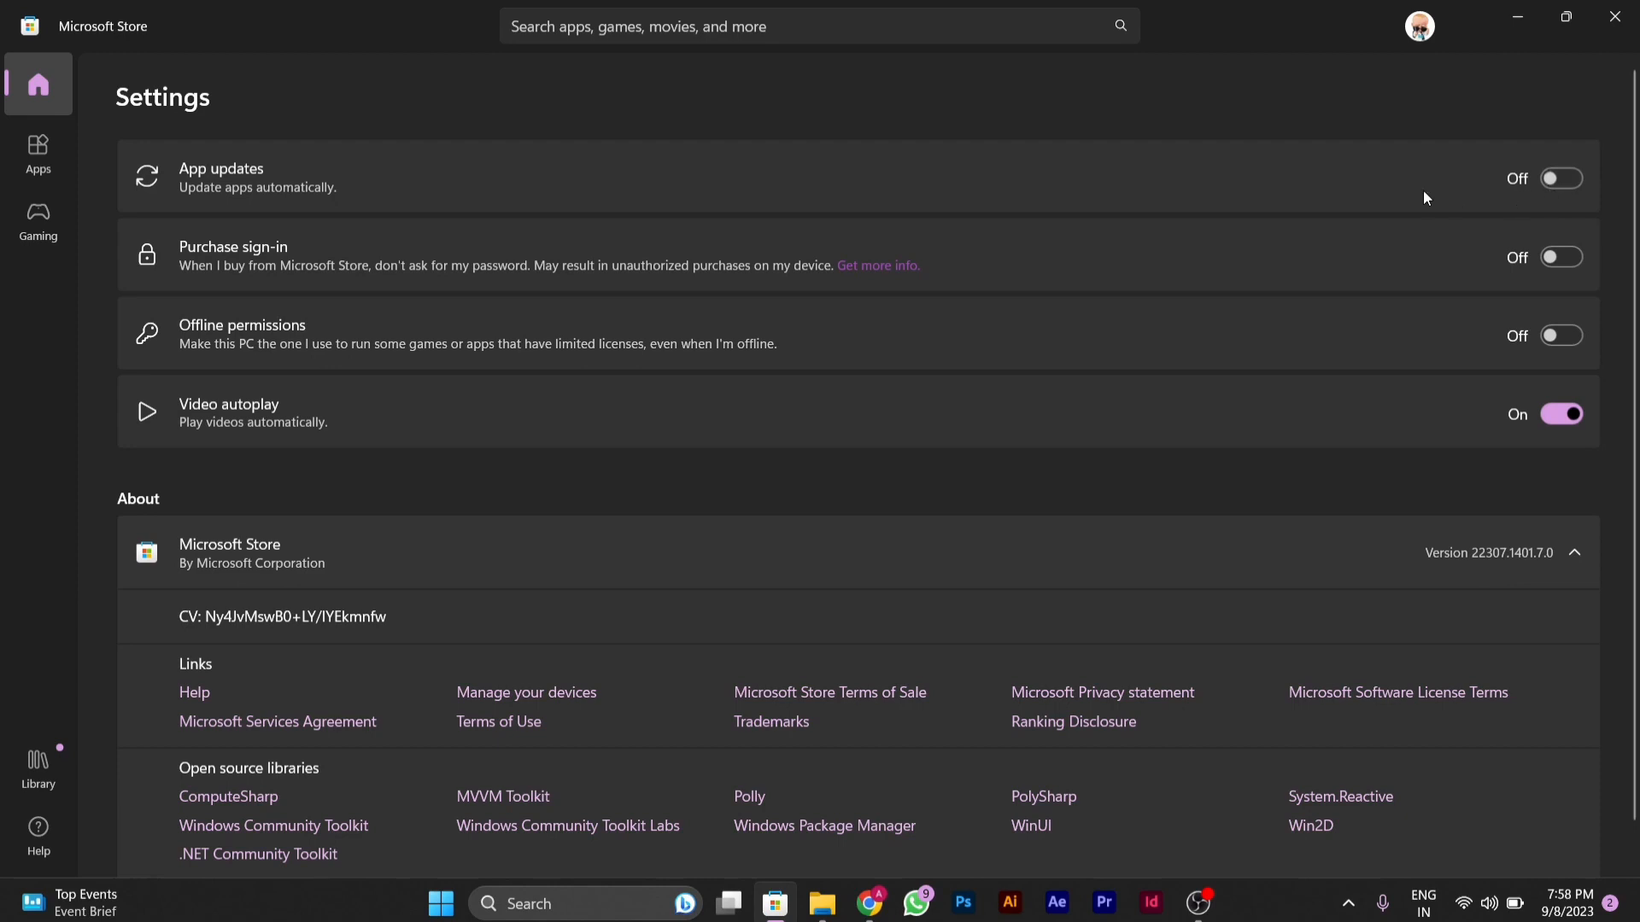
pyautogui.moveTo(1117, 218)
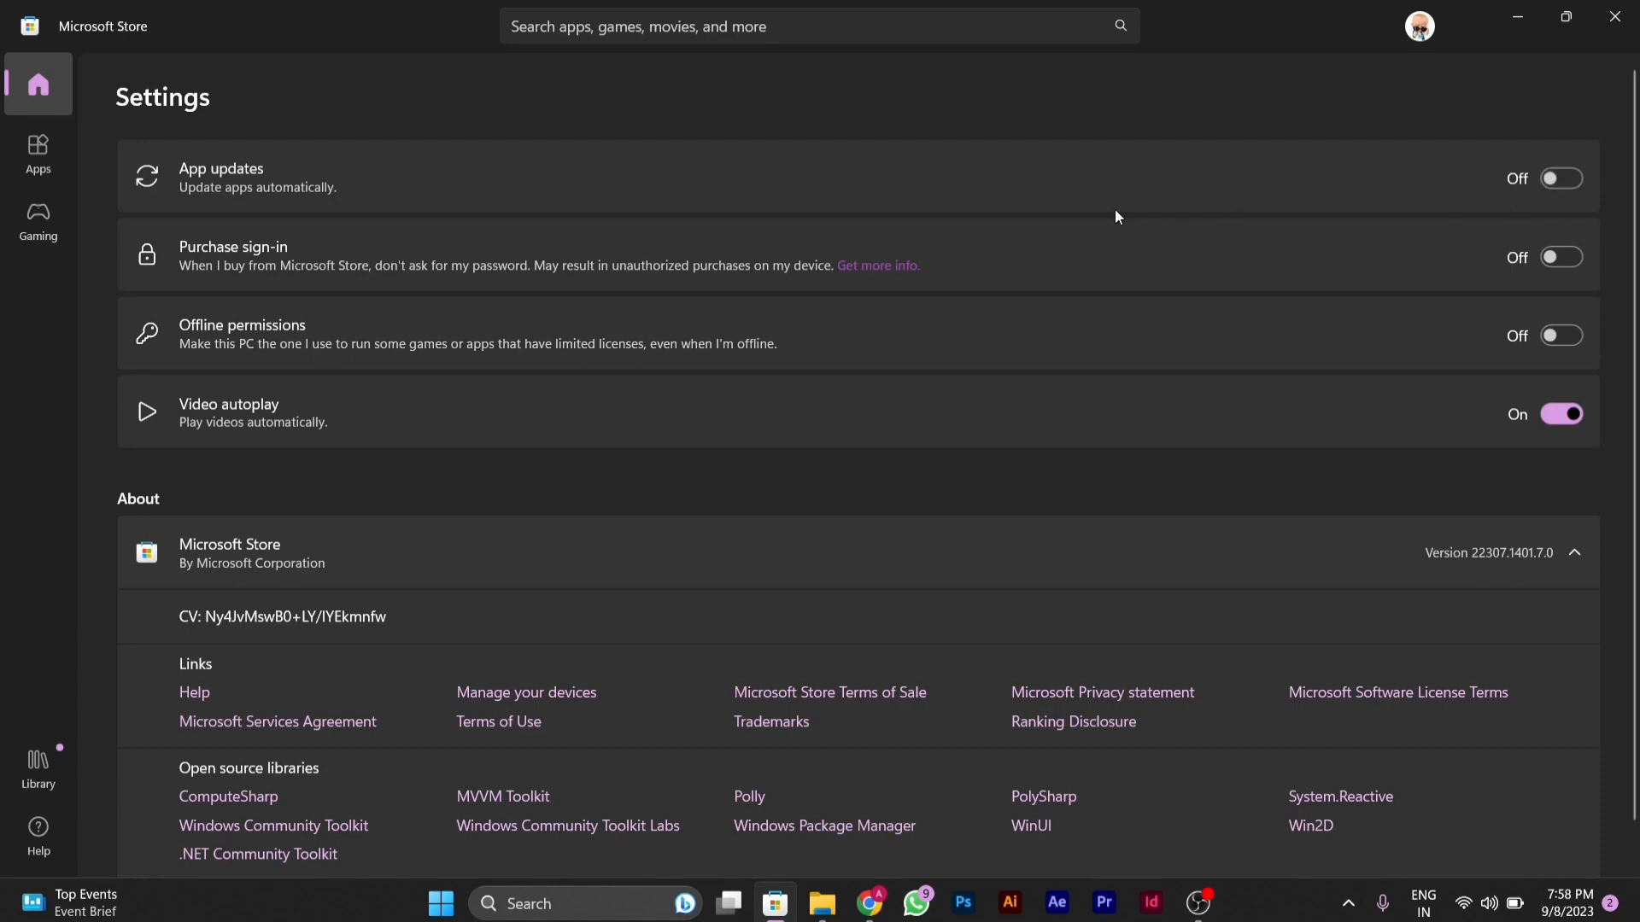
pyautogui.moveTo(1043, 215)
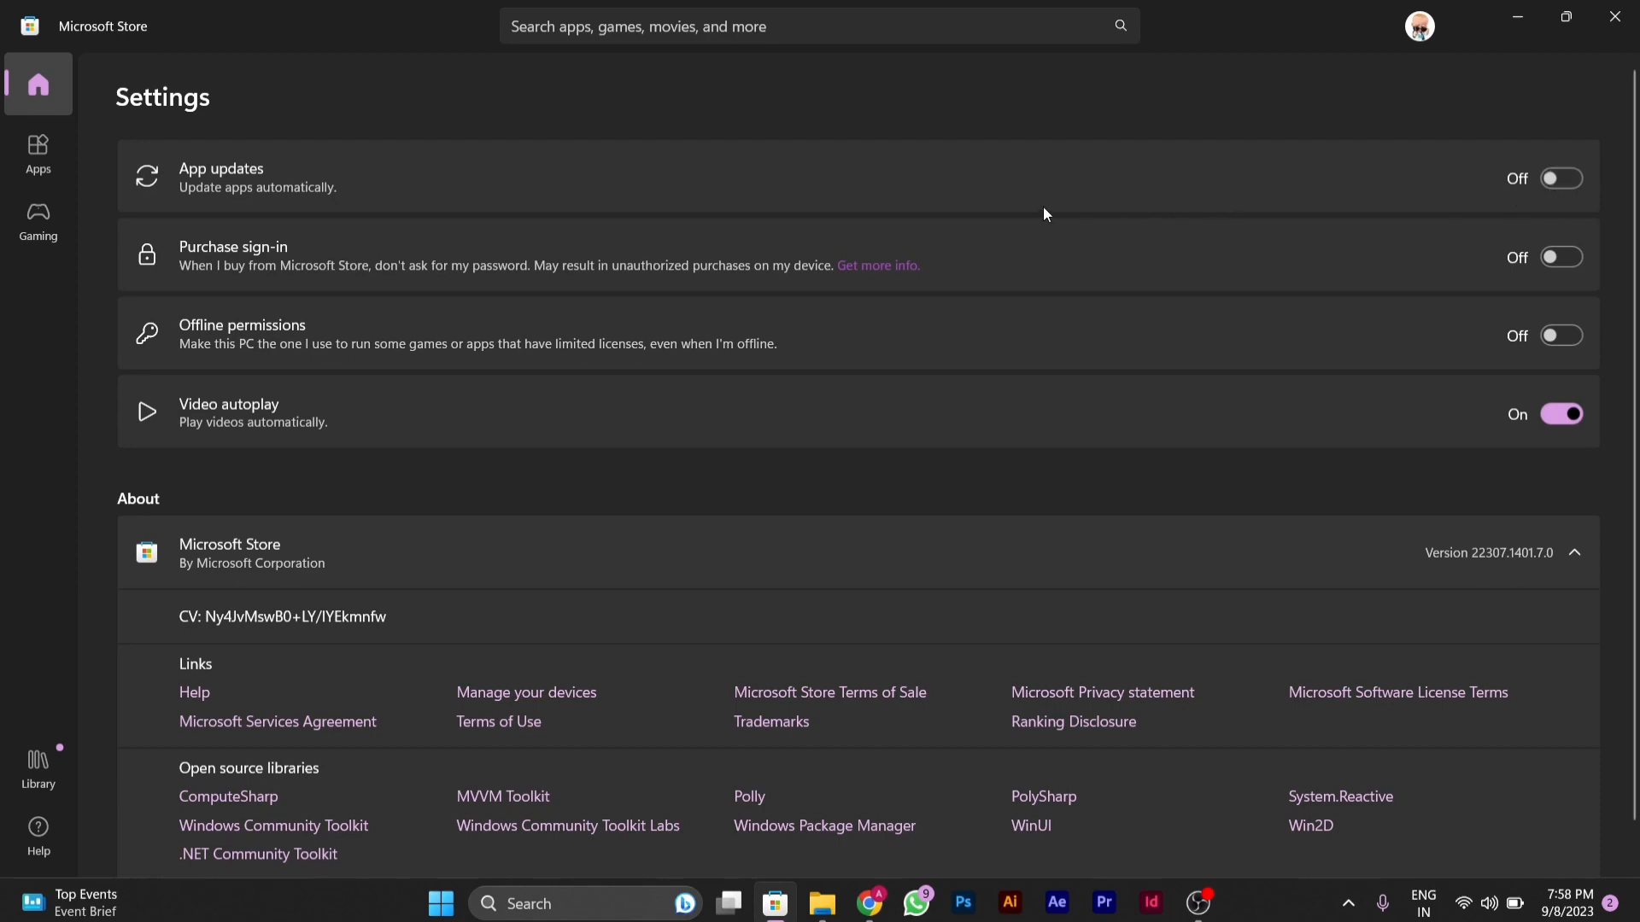
pyautogui.moveTo(1020, 209)
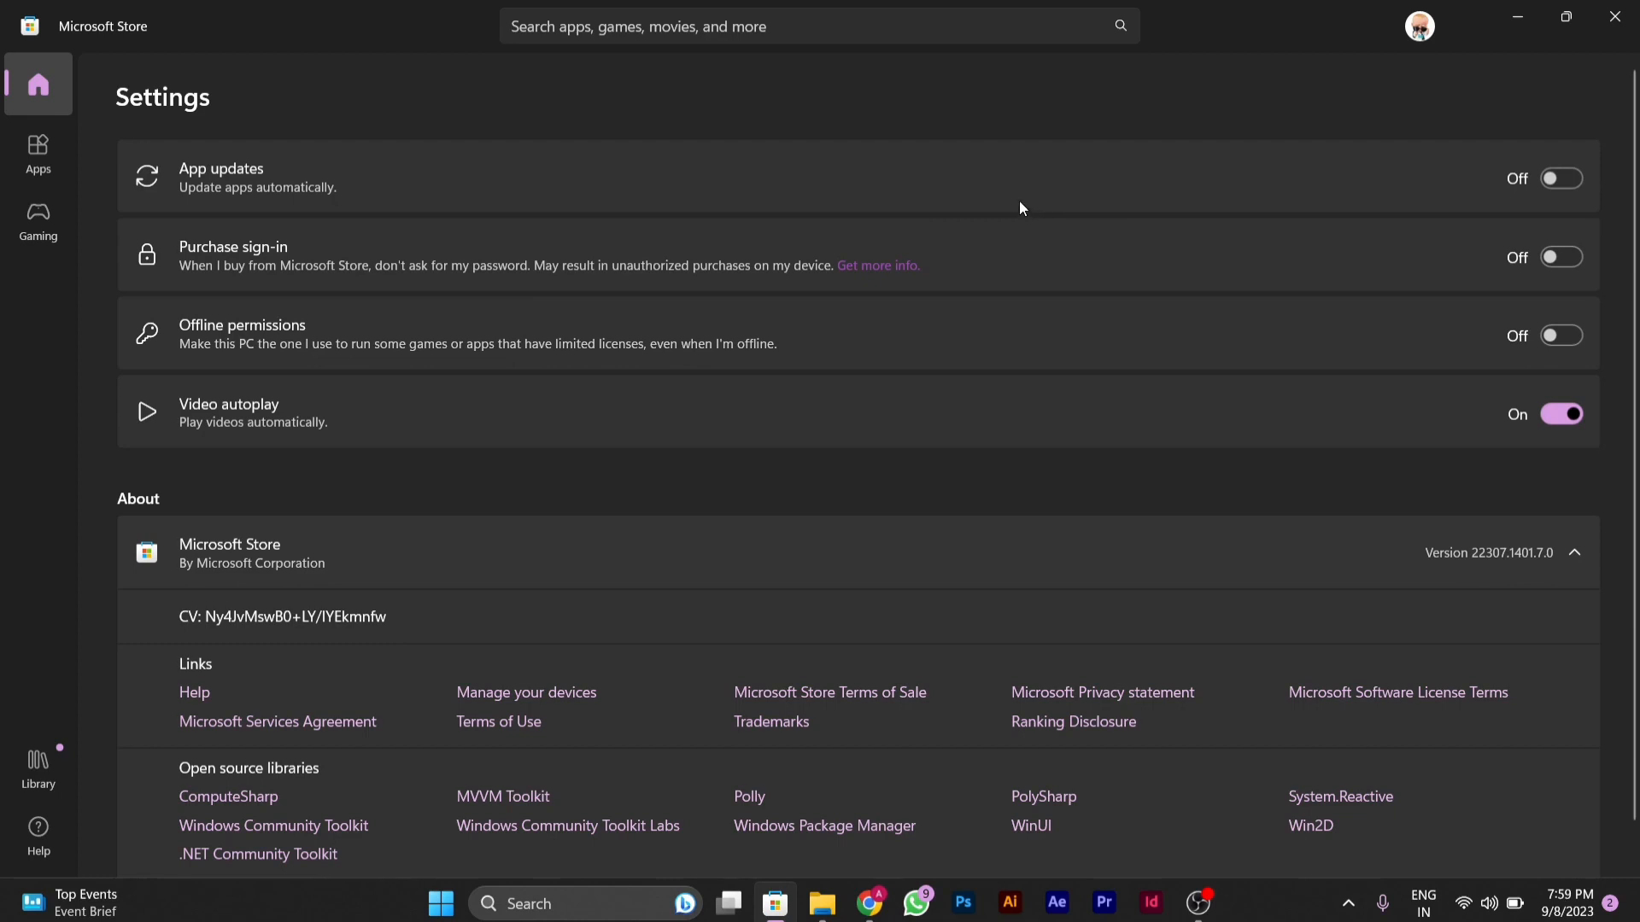
pyautogui.moveTo(1034, 203)
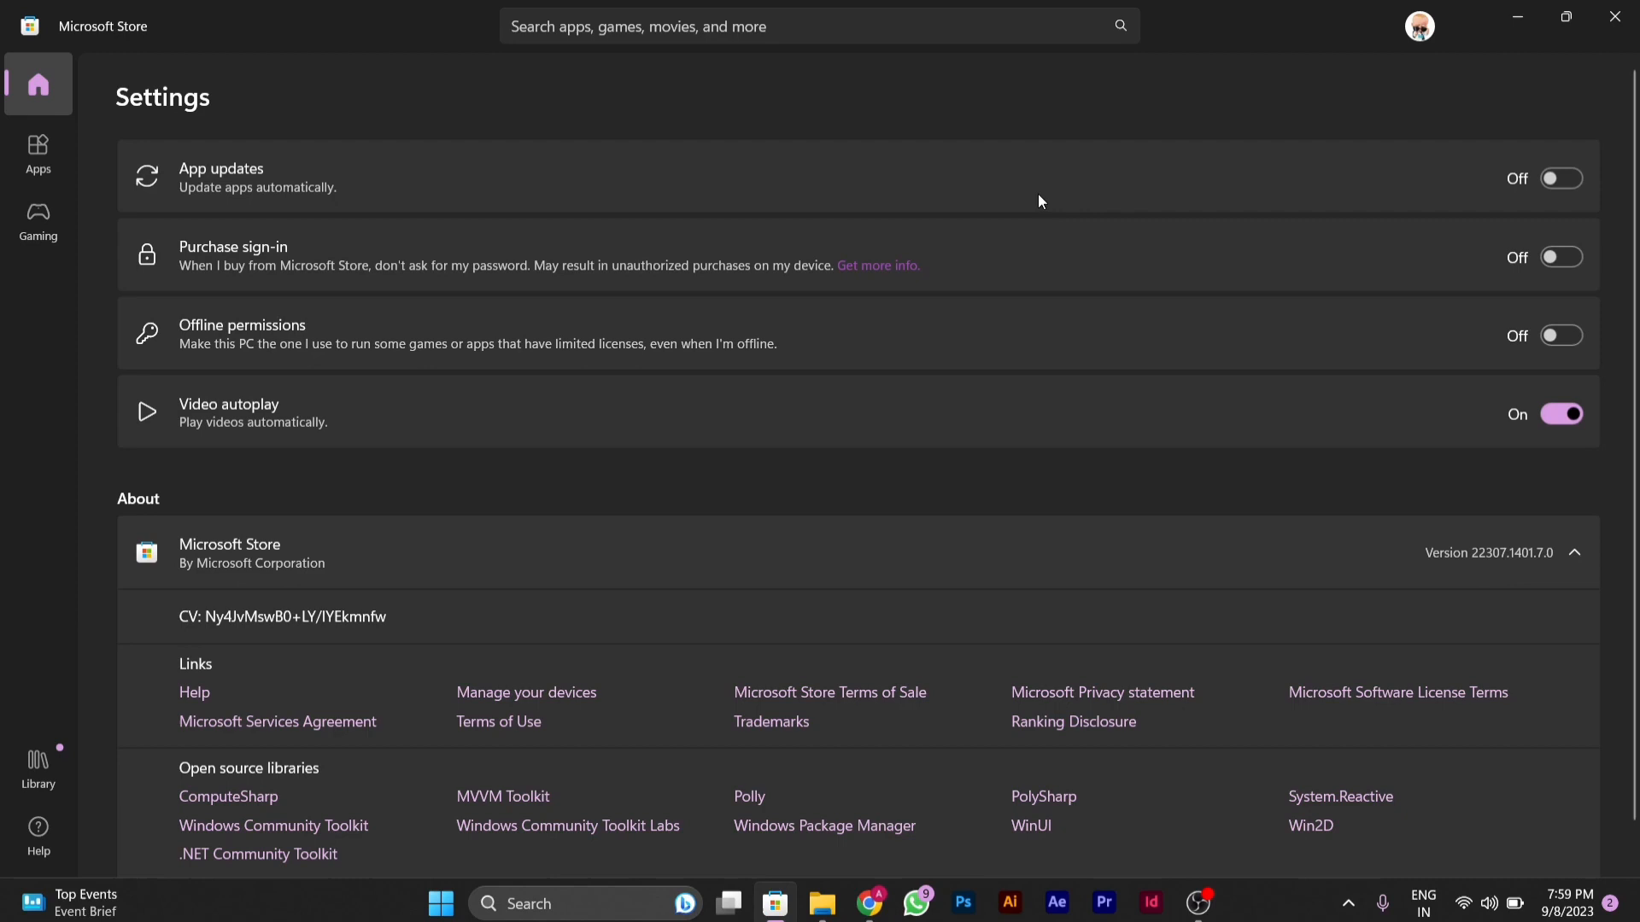
pyautogui.moveTo(1067, 186)
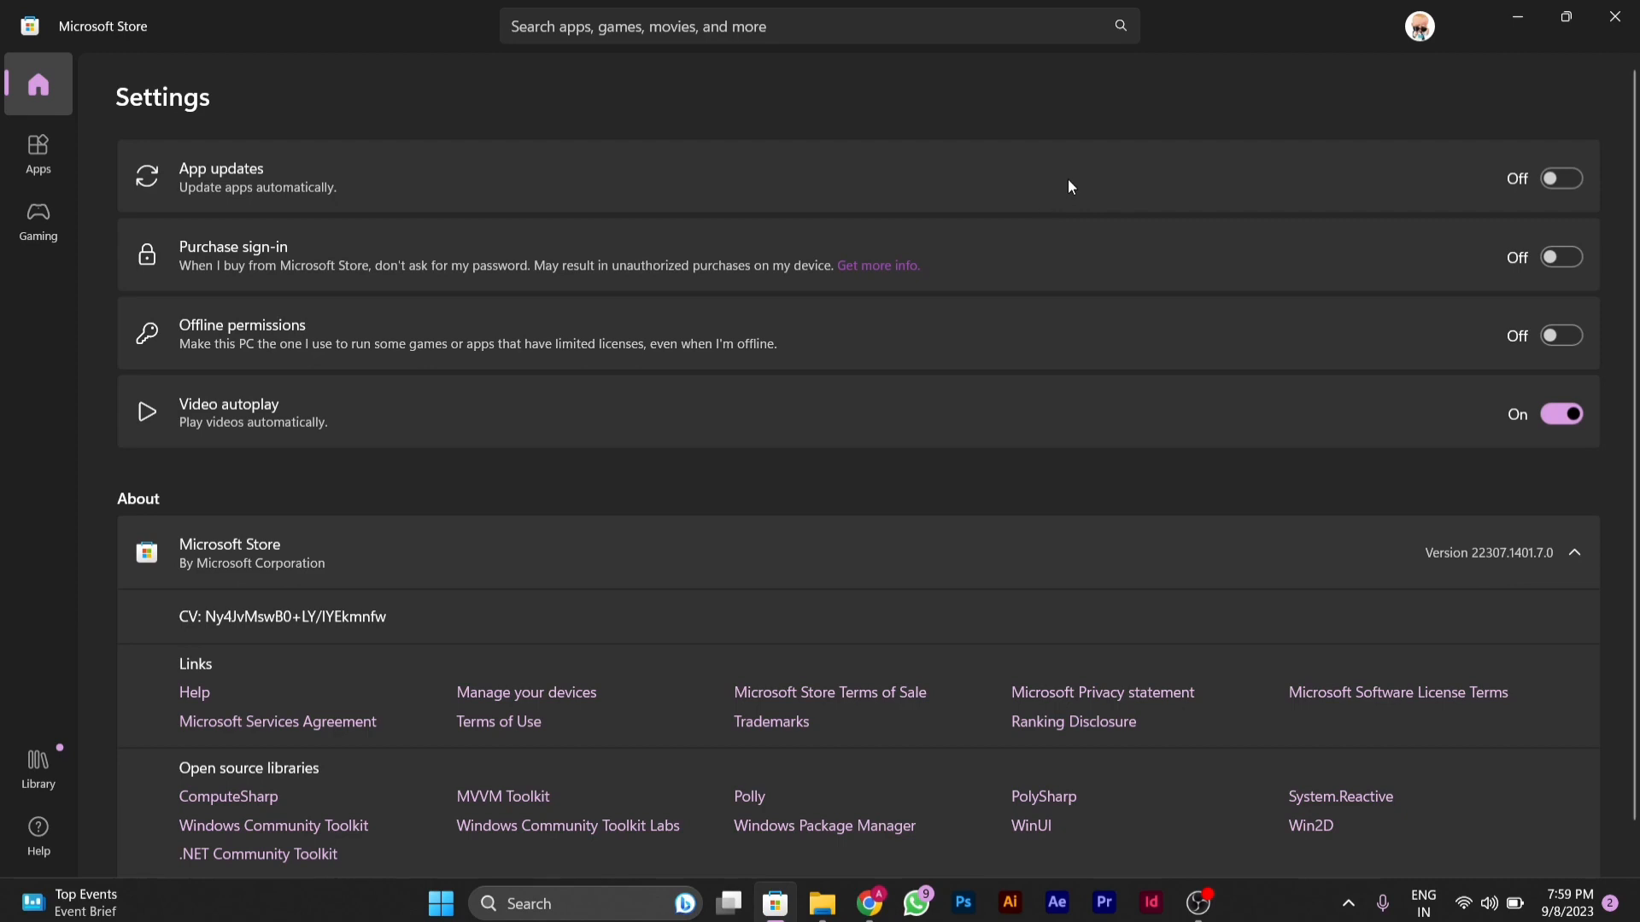